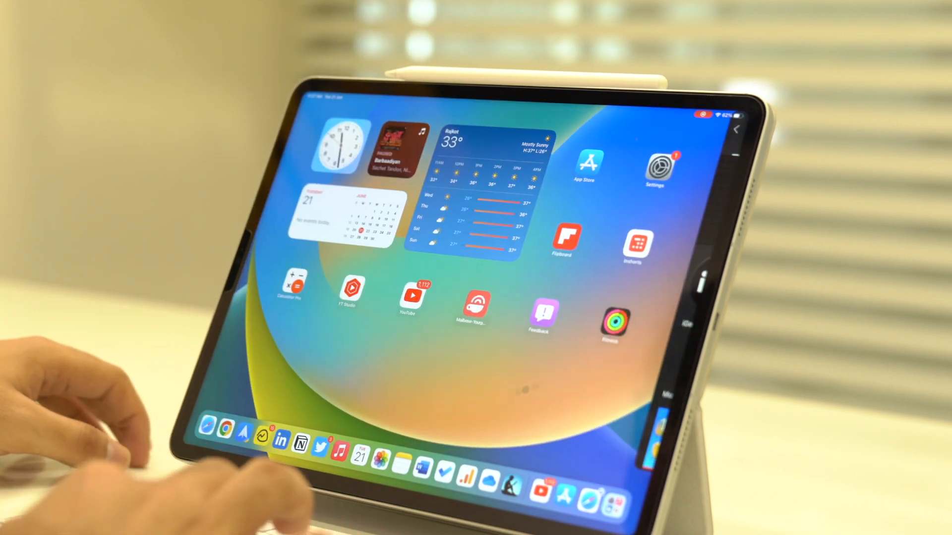
# Turn on Stage Manager from Control Center so Safari is centred with recent apps on the left
pyautogui.click(224, 429)
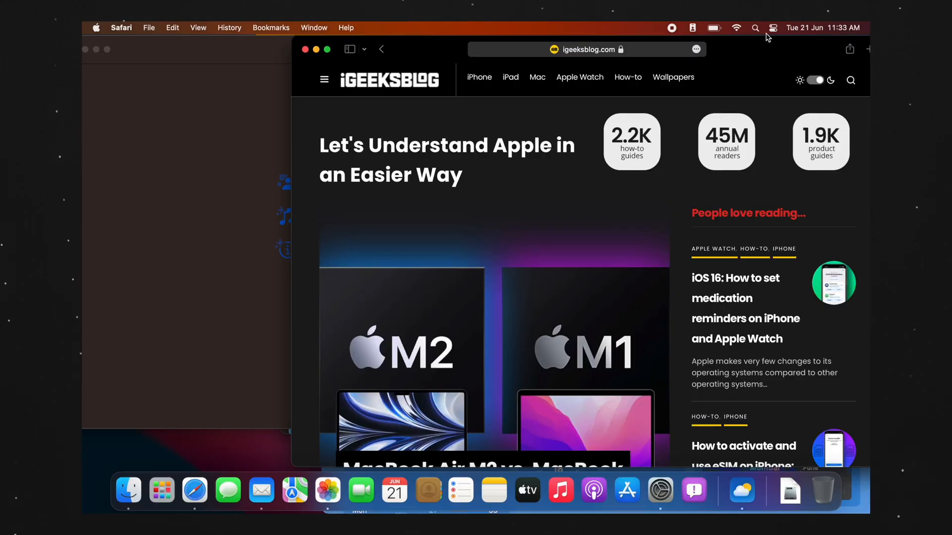
pyautogui.click(772, 28)
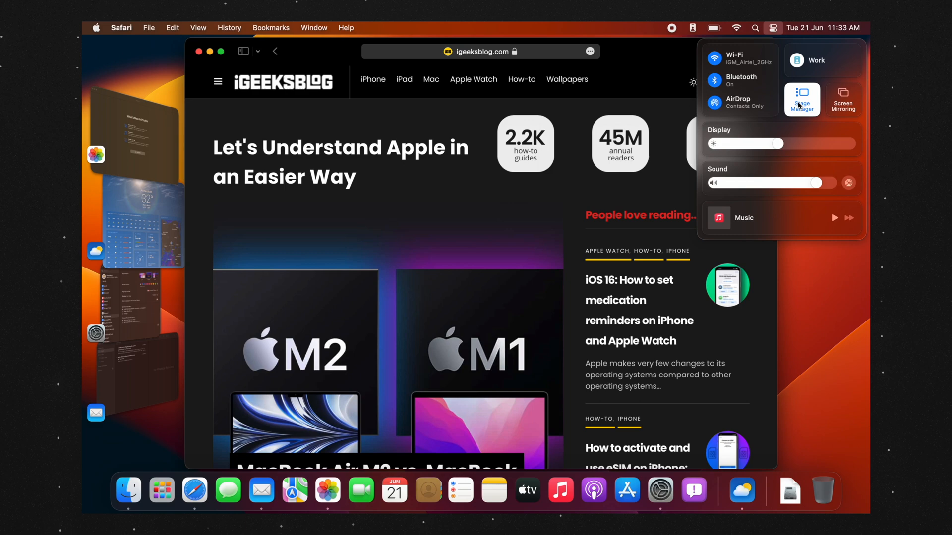